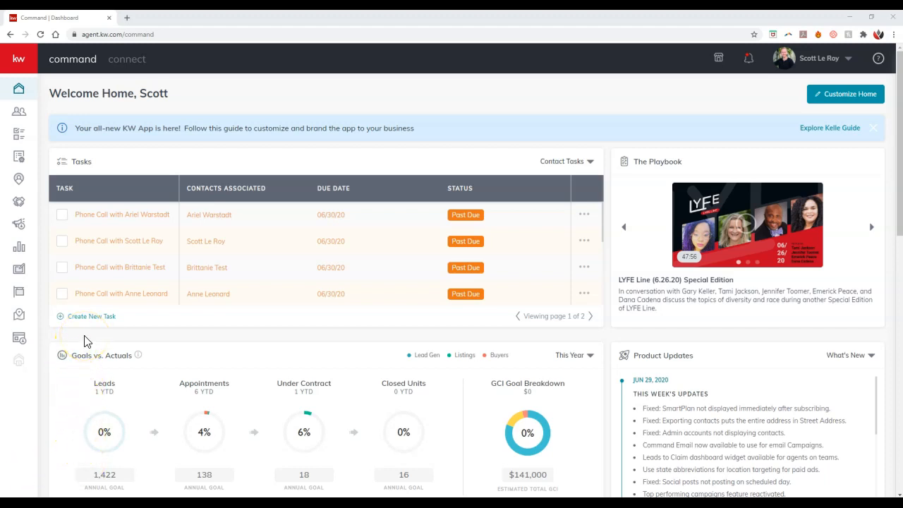
pyautogui.moveTo(84, 341)
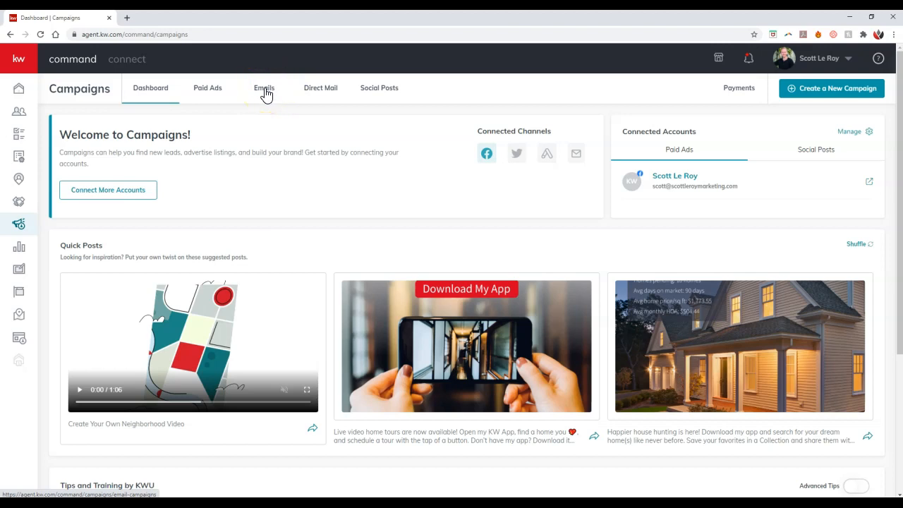
# - Review the Emails overview stats, then head to Configure Lists
pyautogui.click(263, 87)
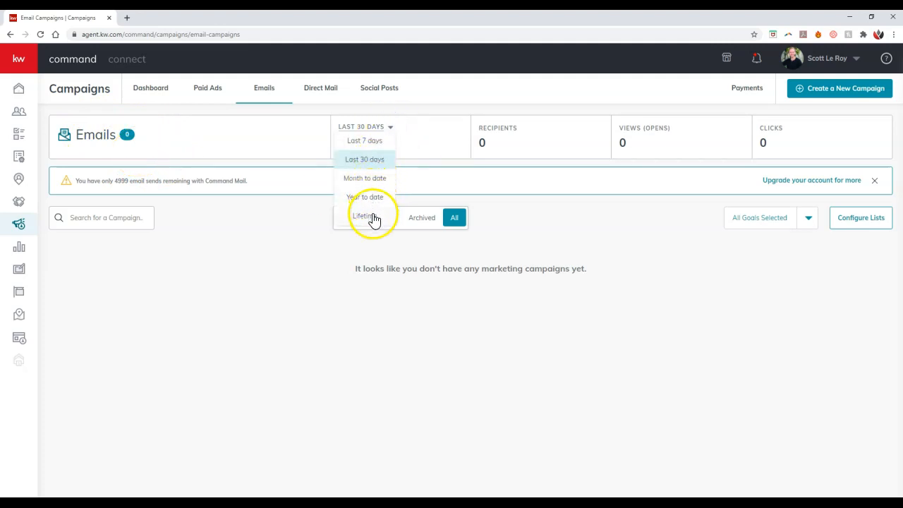
pyautogui.click(364, 216)
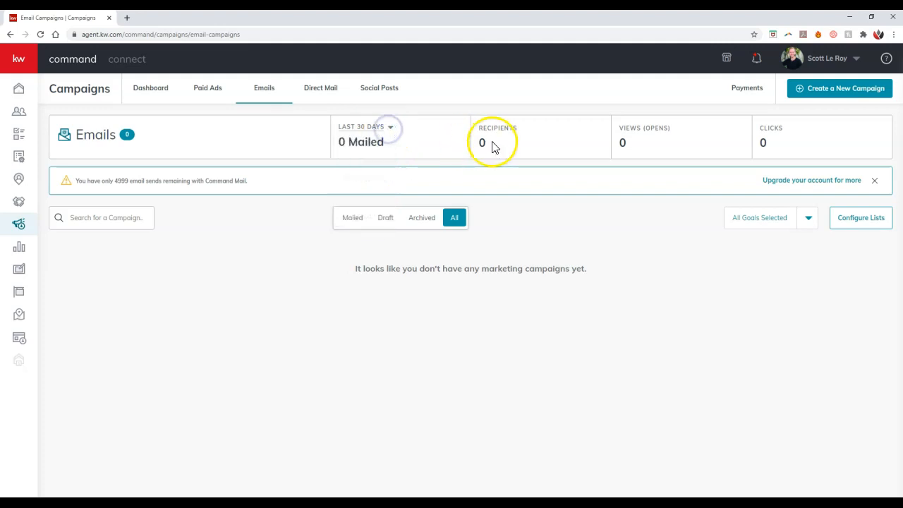
pyautogui.moveTo(622, 142)
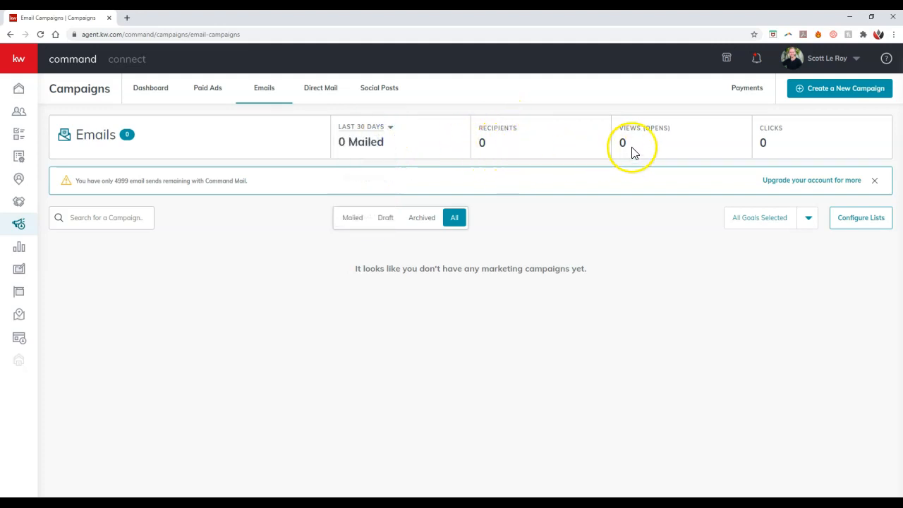
pyautogui.moveTo(690, 148)
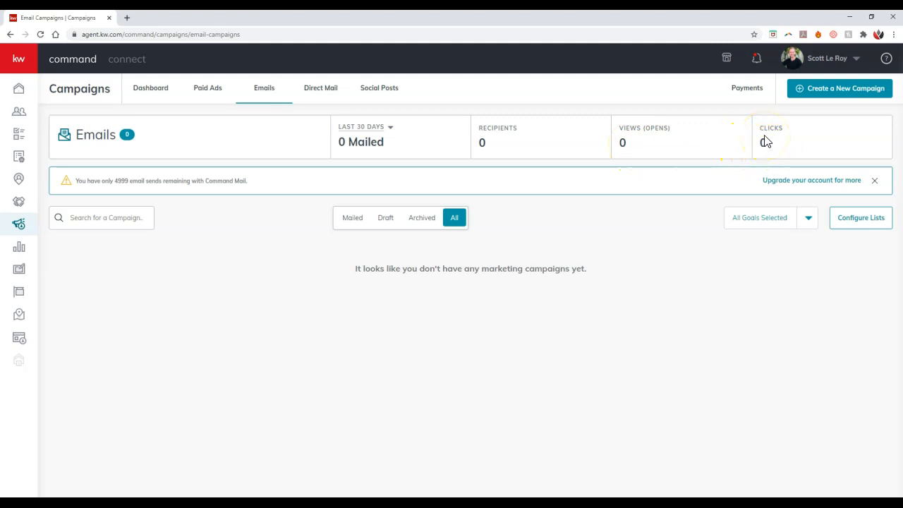
pyautogui.moveTo(610, 142)
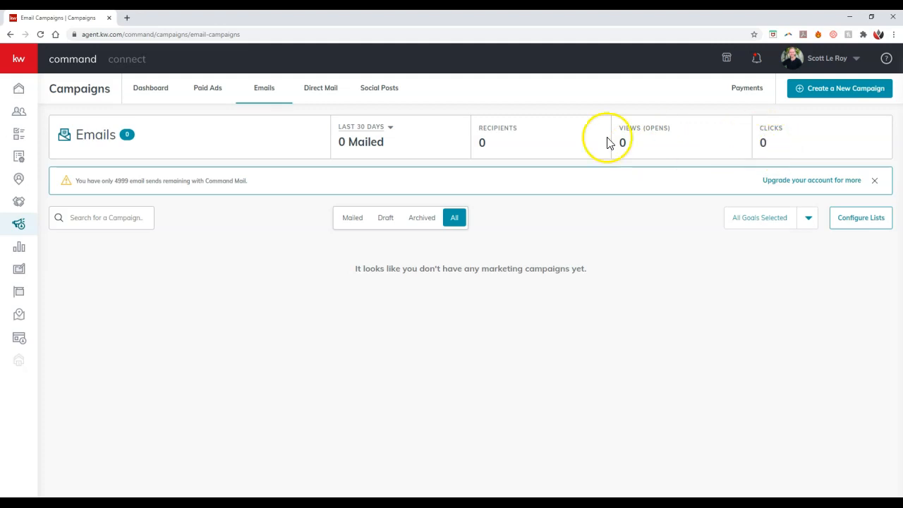
pyautogui.moveTo(176, 191)
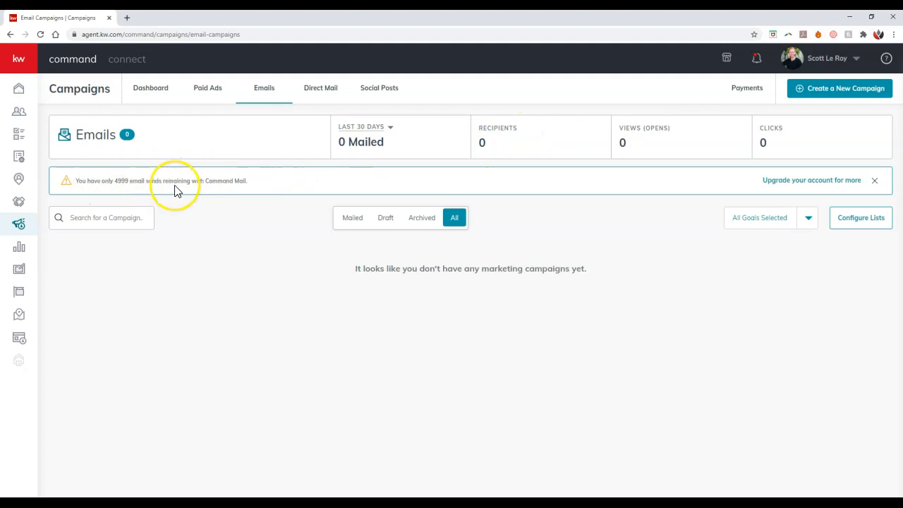
pyautogui.moveTo(178, 190)
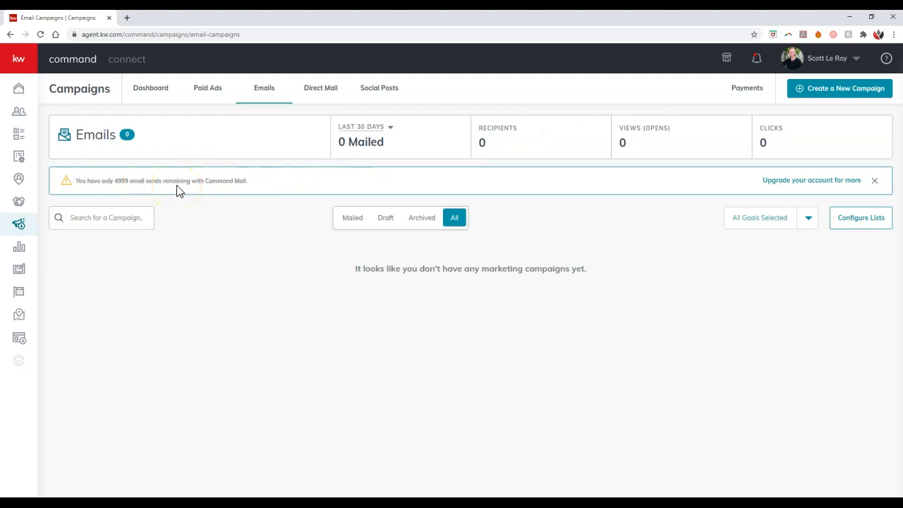
pyautogui.moveTo(182, 194)
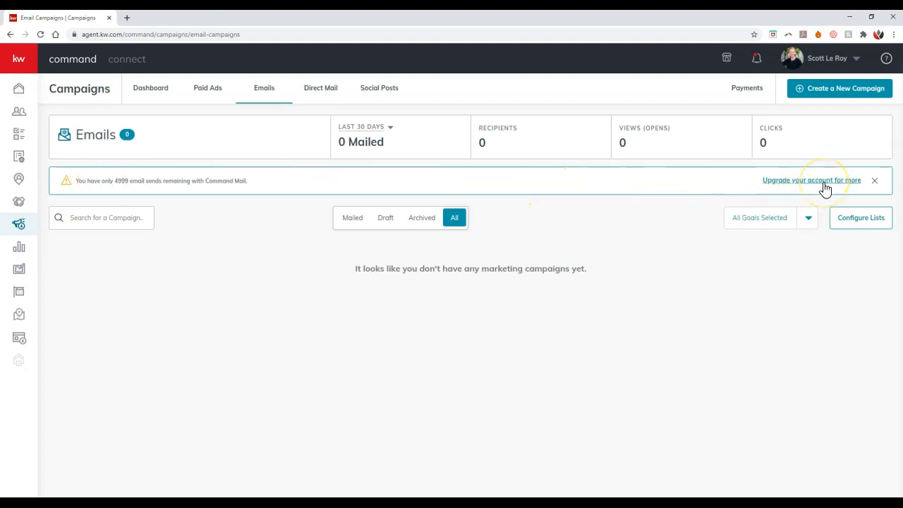
pyautogui.moveTo(525, 186)
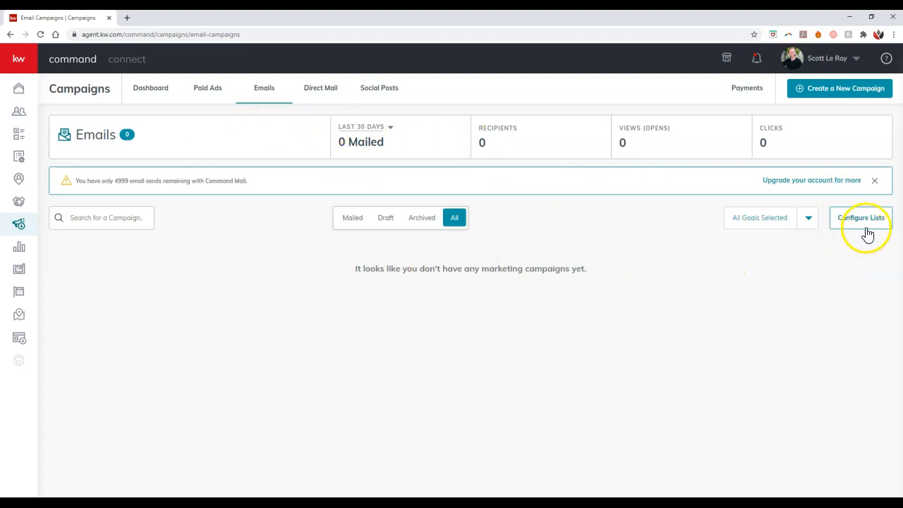
pyautogui.click(860, 218)
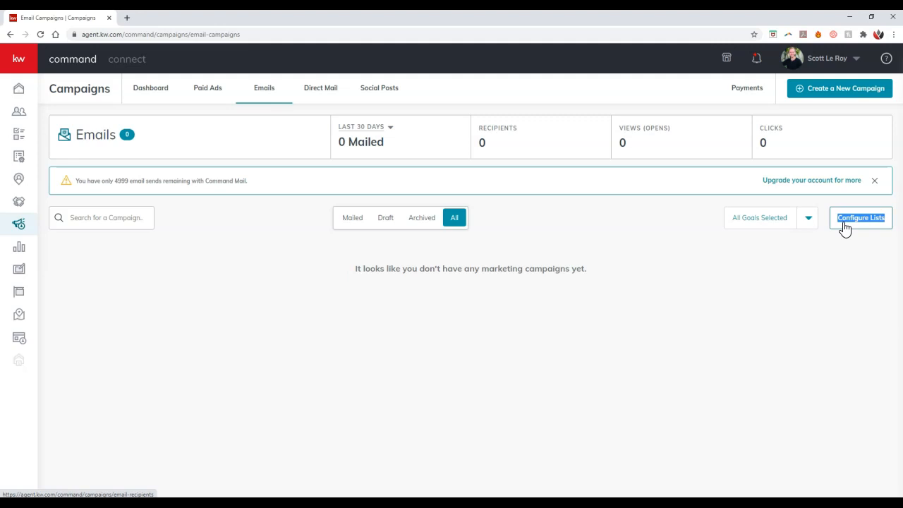
# - On My Email List, switch the list source from MailChimp to Command Email
pyautogui.click(861, 218)
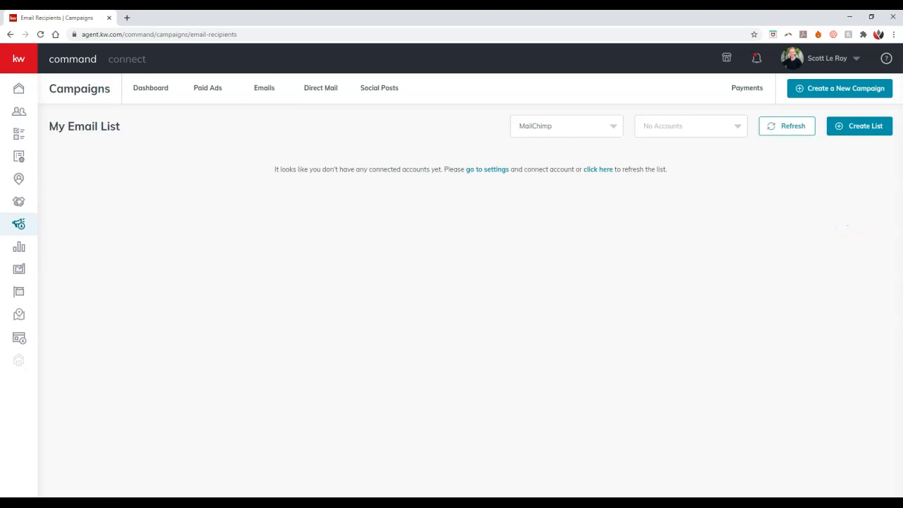
pyautogui.click(566, 125)
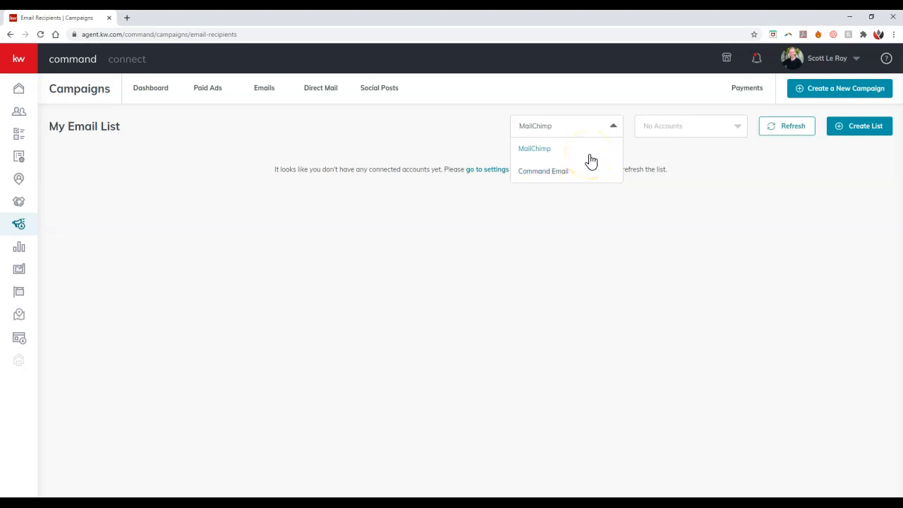
pyautogui.moveTo(582, 175)
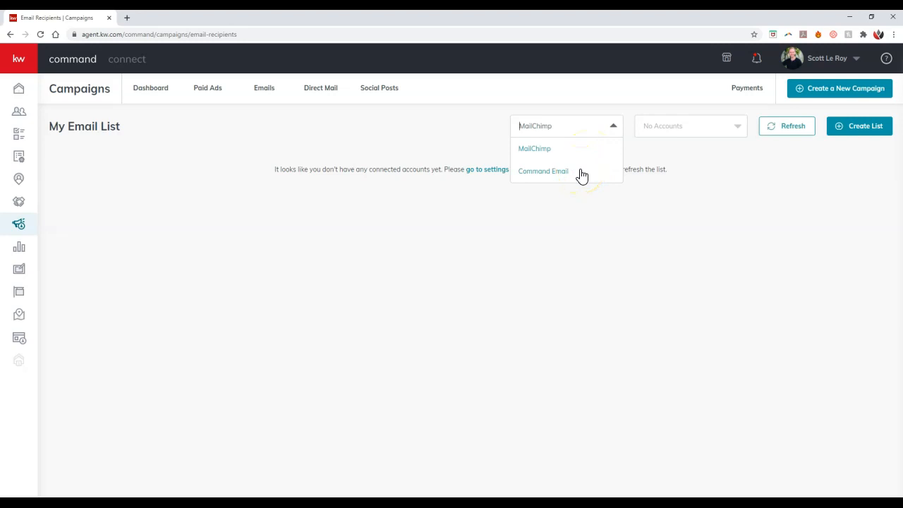
pyautogui.click(543, 171)
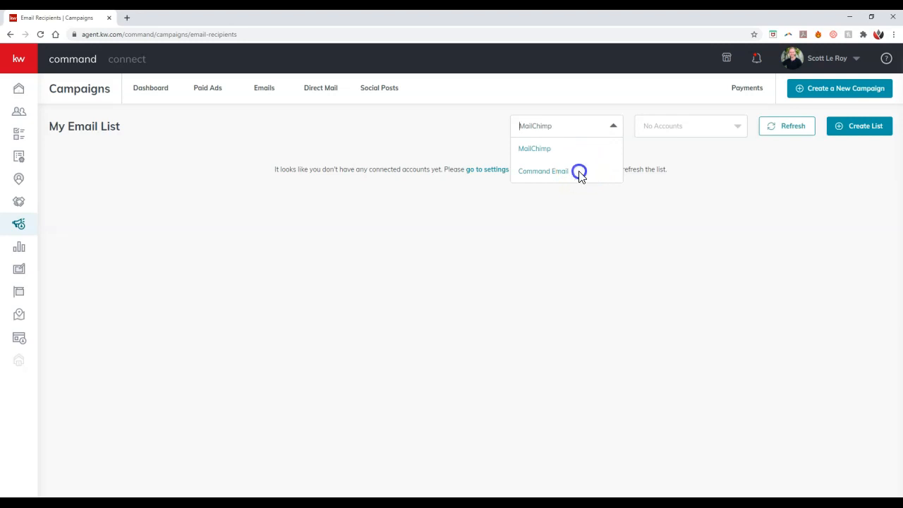
pyautogui.click(542, 171)
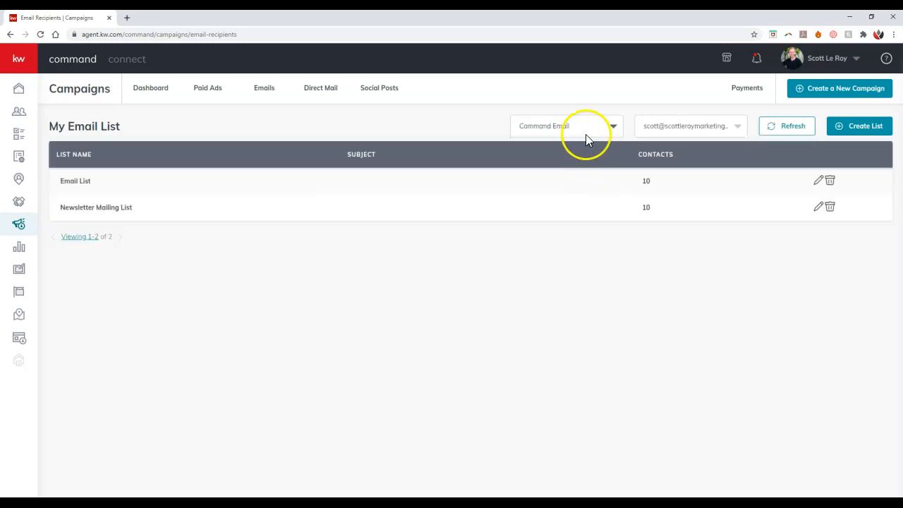
# - Switch back to MailChimp, check connected accounts settings, and reopen the source choices
pyautogui.click(567, 126)
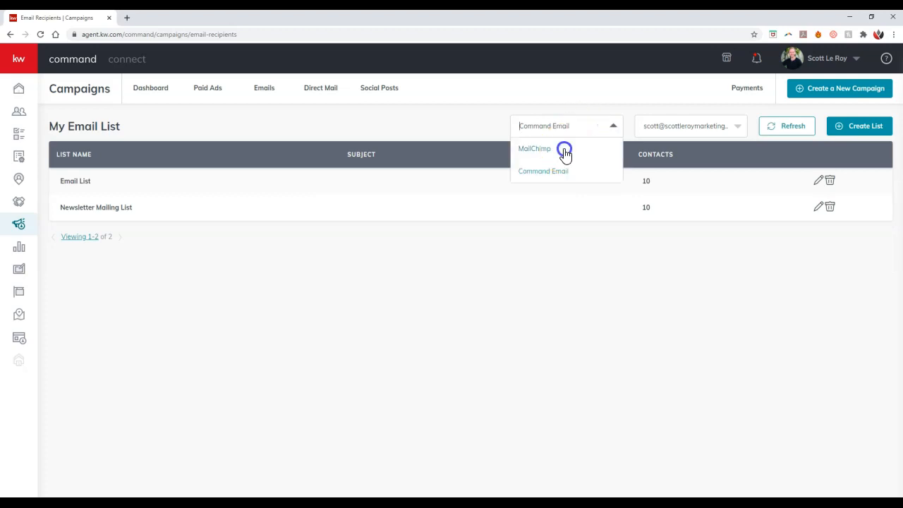
pyautogui.click(533, 148)
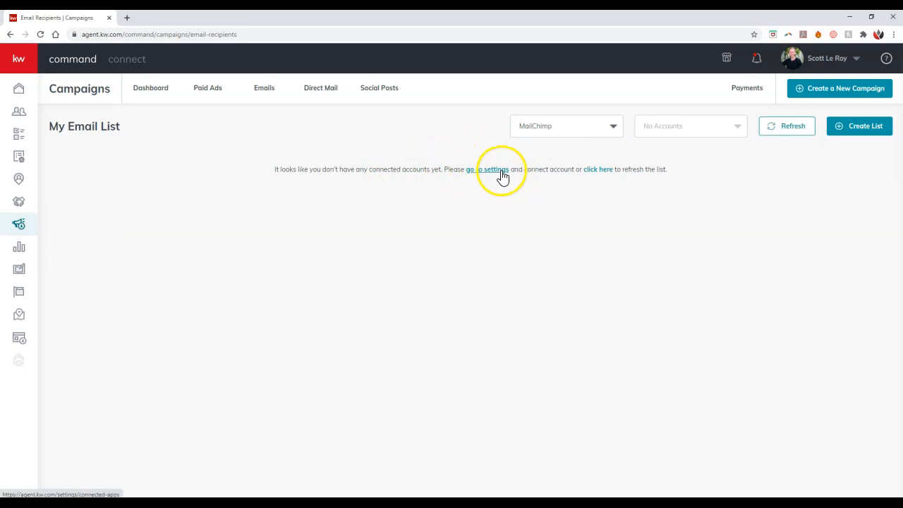
pyautogui.click(827, 58)
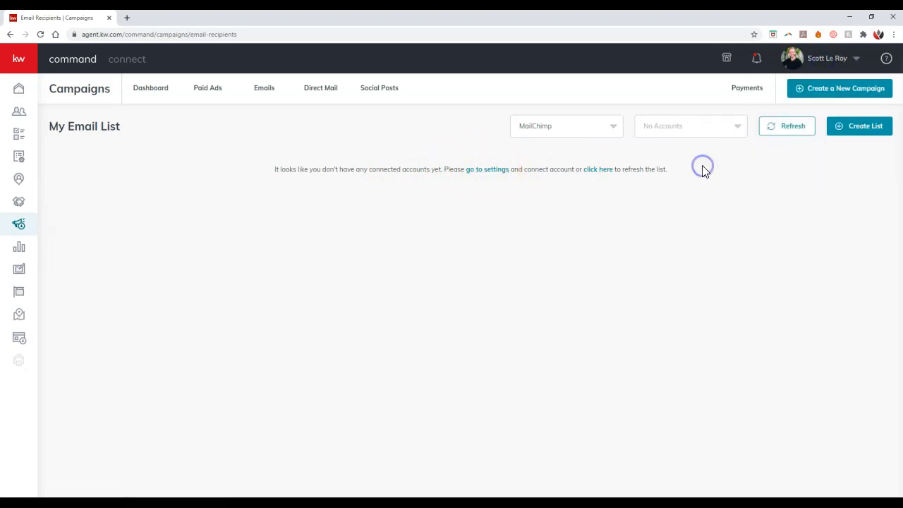
pyautogui.moveTo(590, 132)
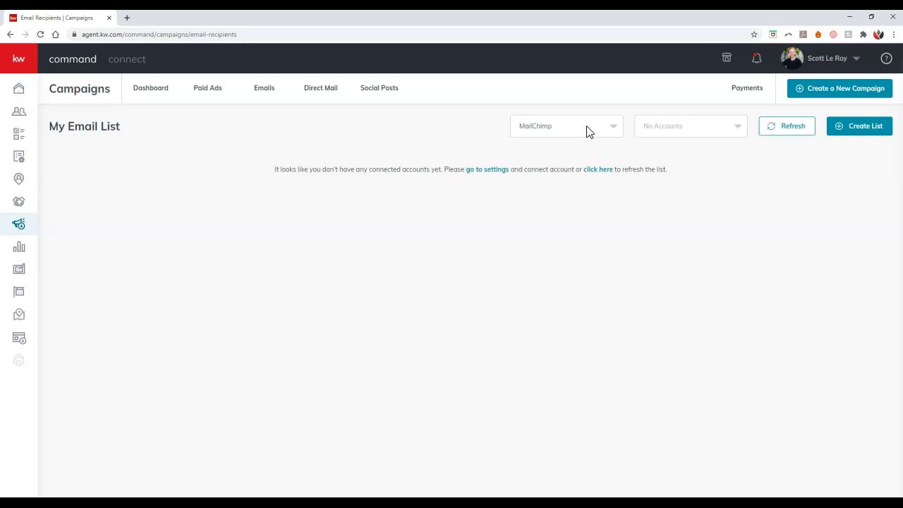
pyautogui.click(566, 125)
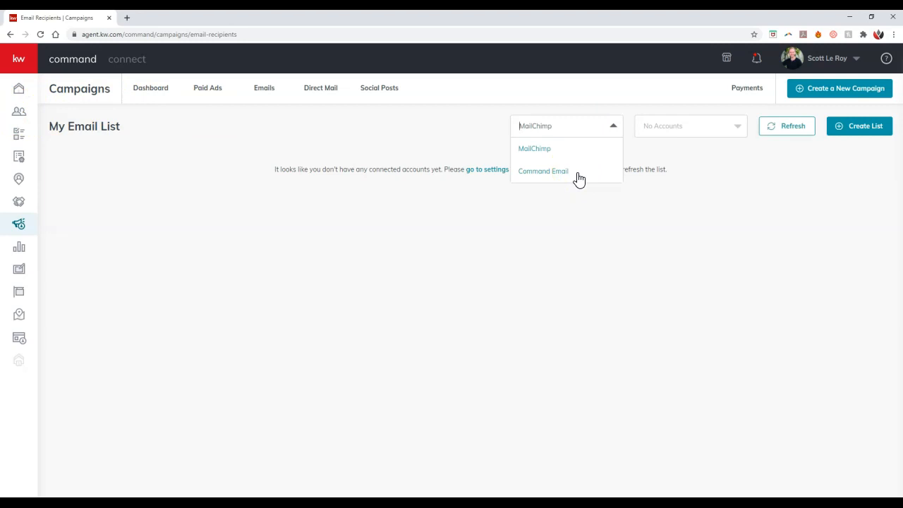
# - Choose Command Email to show Email List and Newsletter Mailing List, 10 contacts each
pyautogui.click(543, 170)
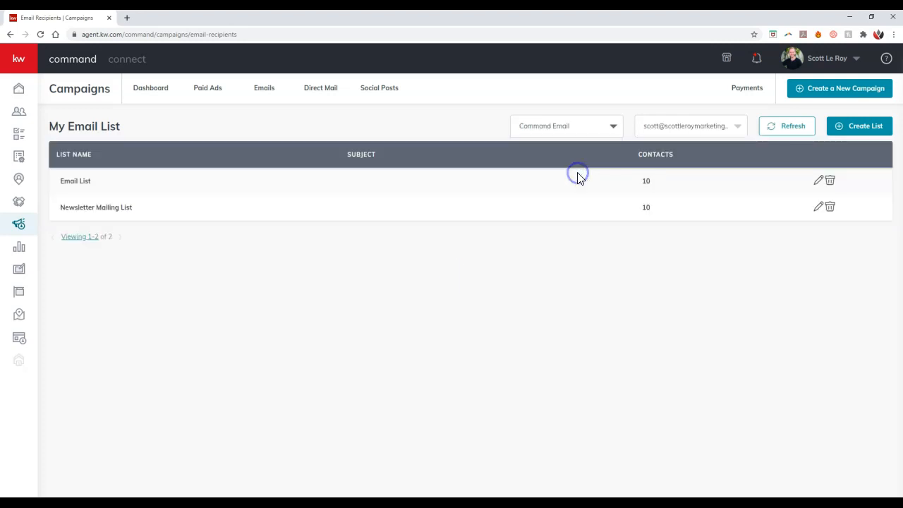
pyautogui.moveTo(570, 151)
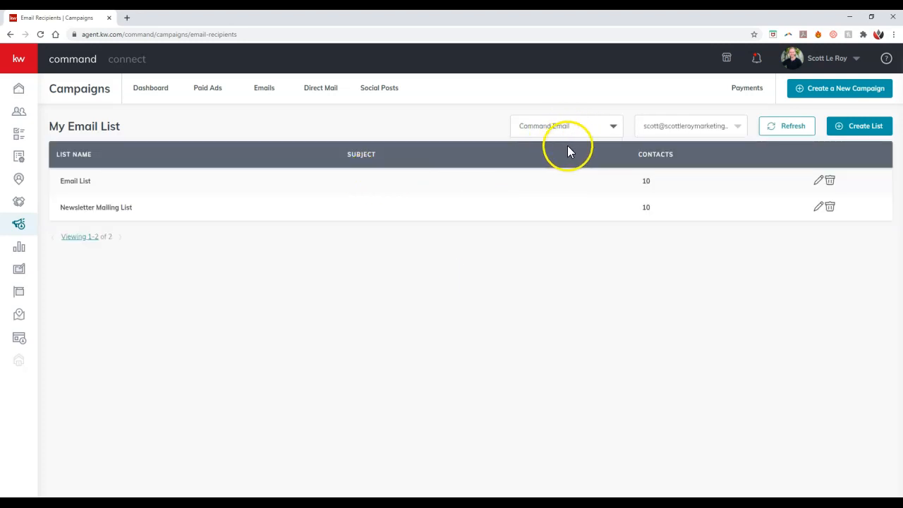
pyautogui.moveTo(624, 177)
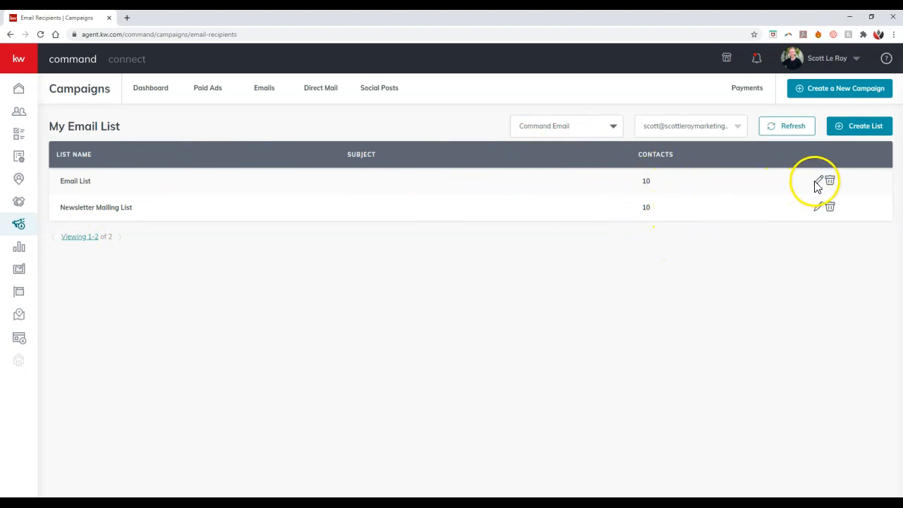
pyautogui.moveTo(858, 126)
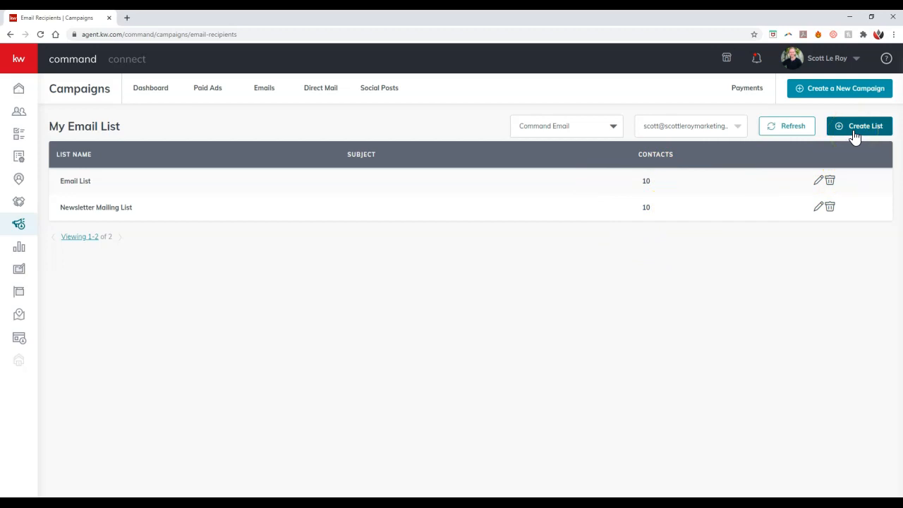
# - Start a new list named 'Open House Leads' and move to the contact search field
pyautogui.click(861, 125)
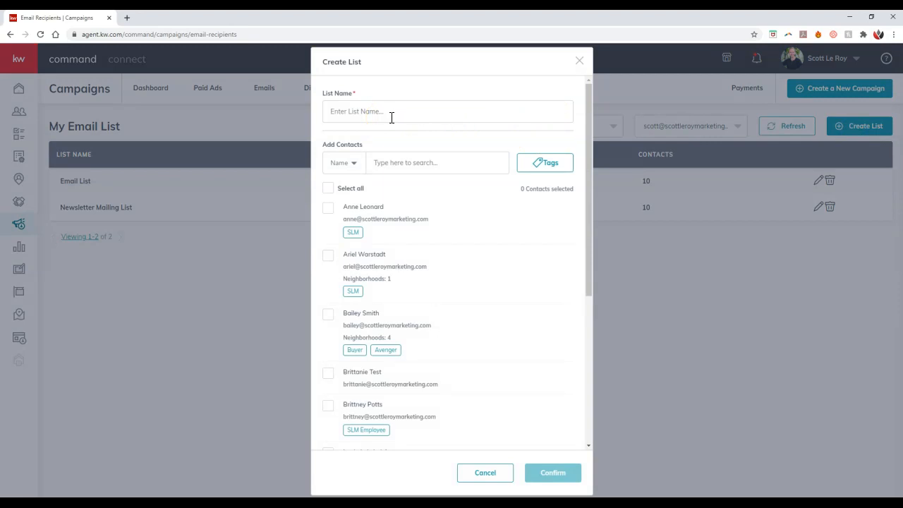
pyautogui.write('Opr')
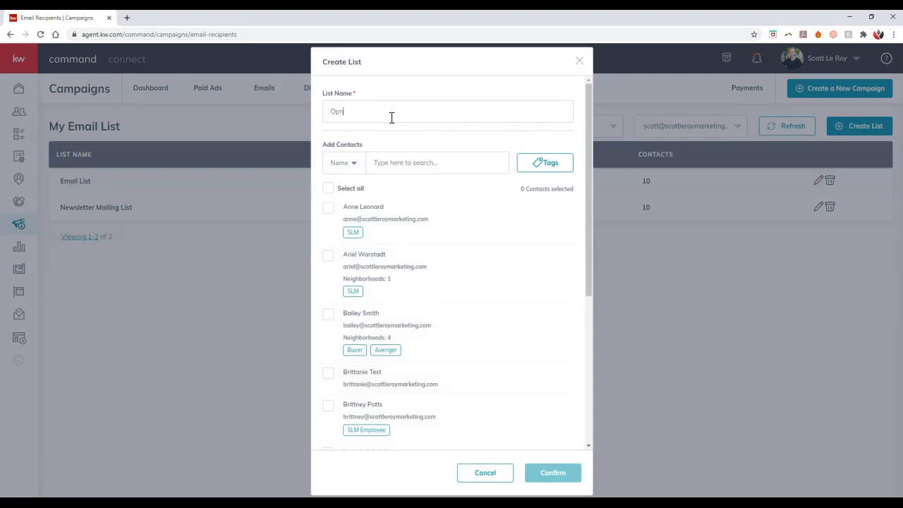
pyautogui.write('Open Hose Leads')
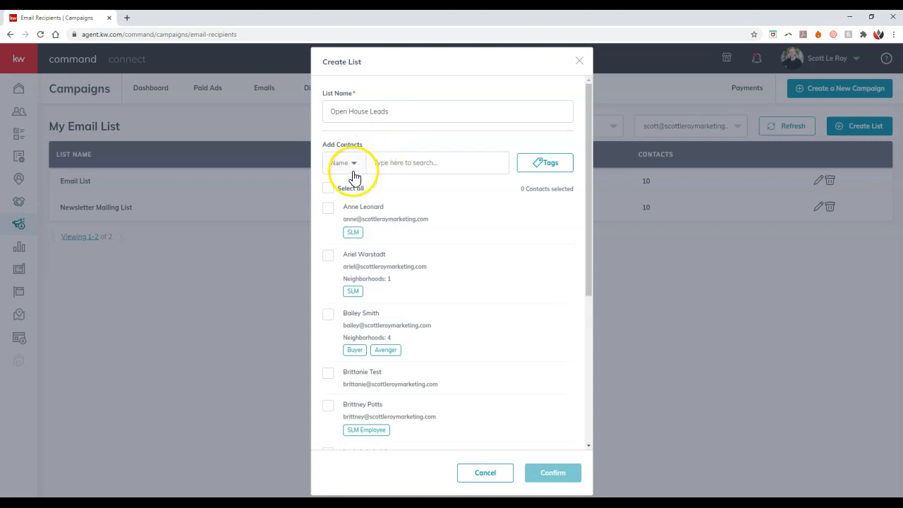
pyautogui.scroll(-3)
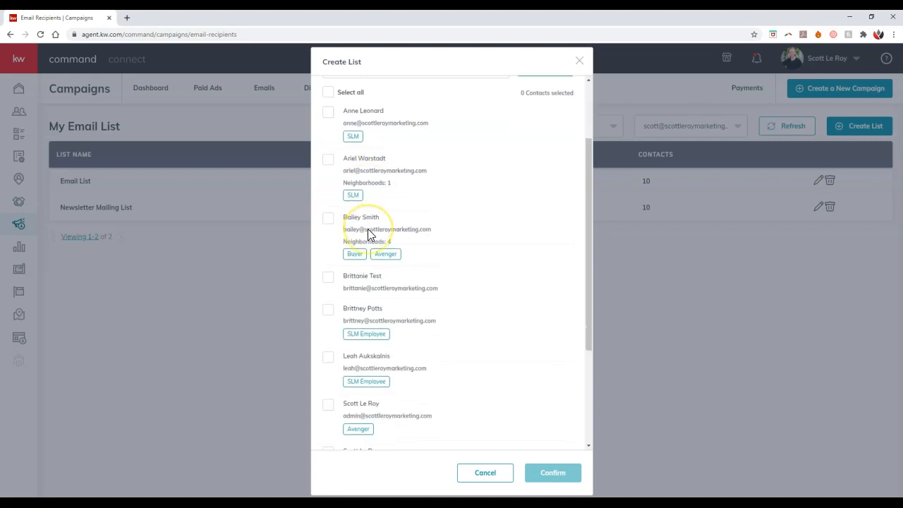
pyautogui.scroll(-3)
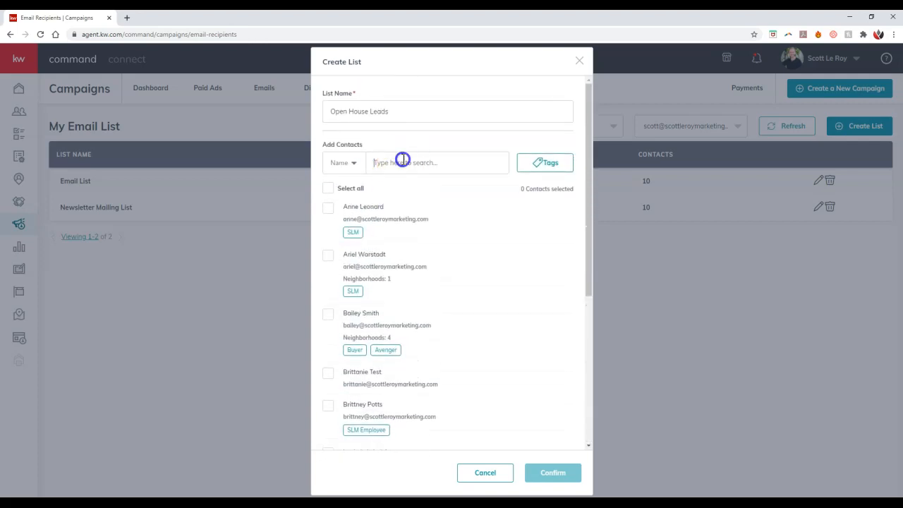
pyautogui.click(344, 163)
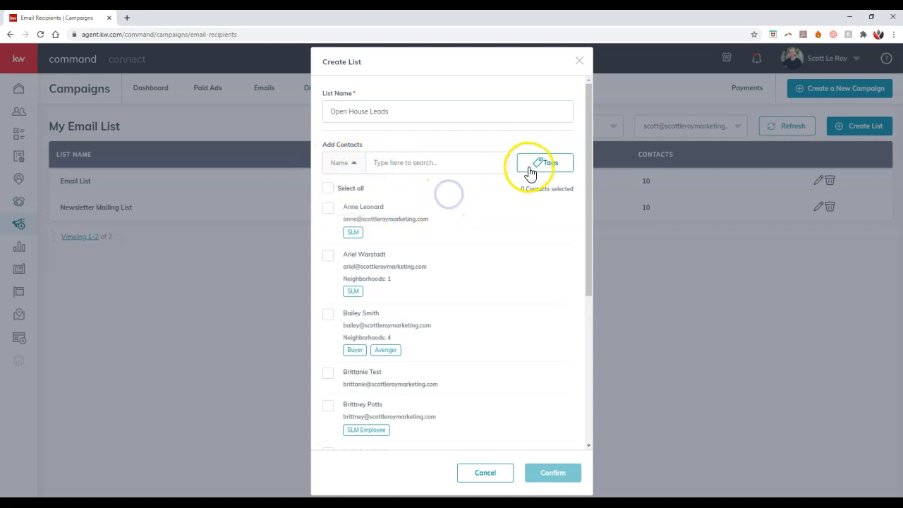
pyautogui.click(545, 163)
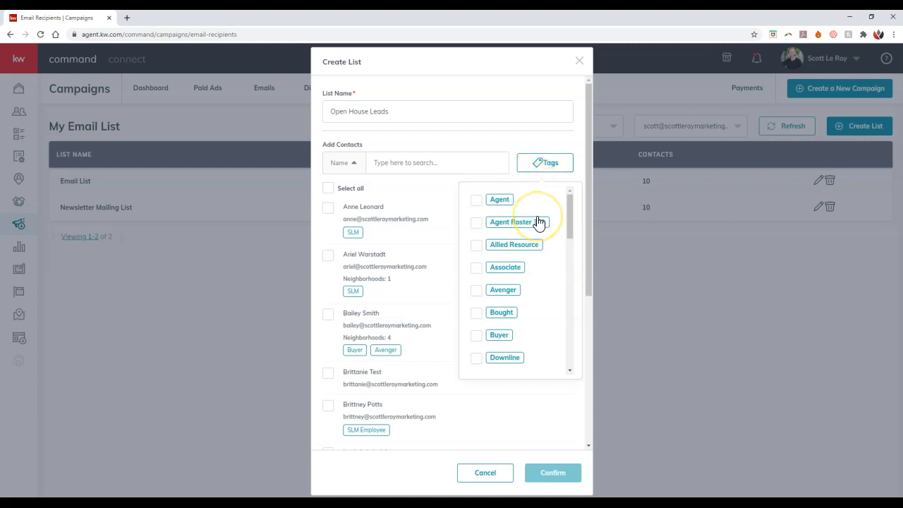
pyautogui.scroll(-3)
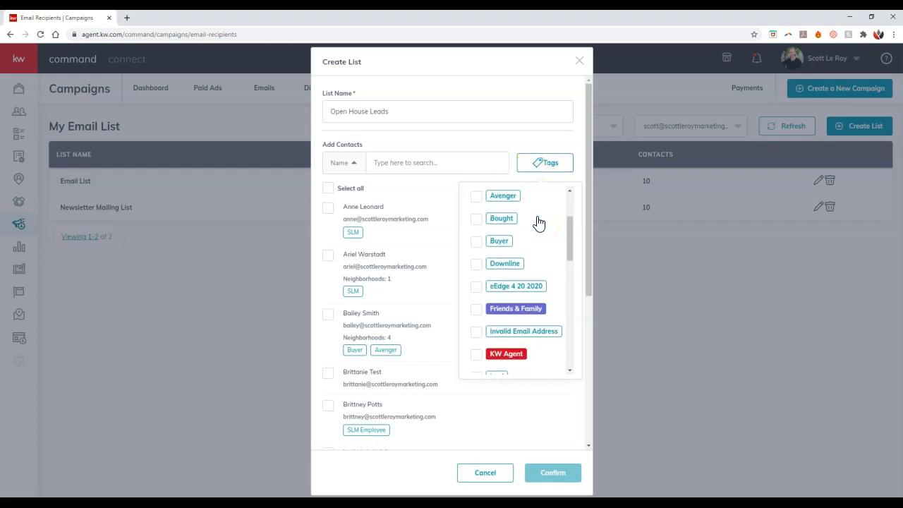
pyautogui.scroll(-3)
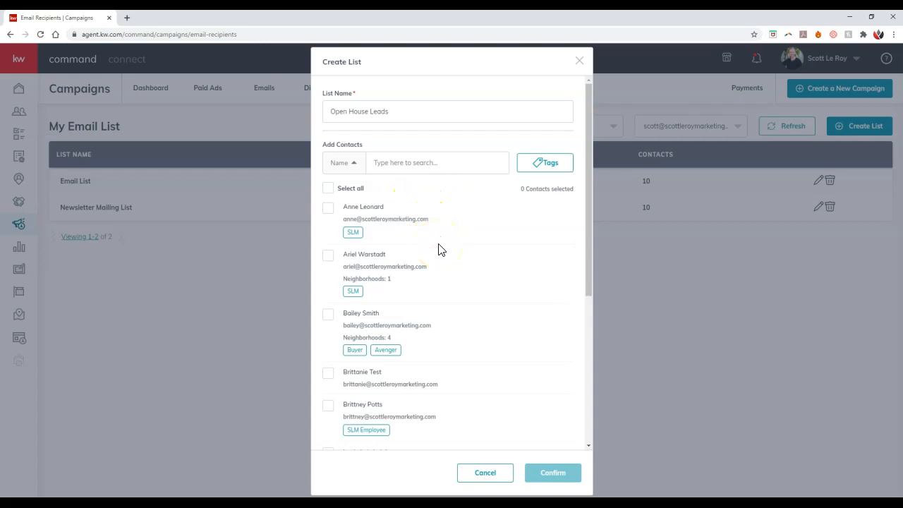
pyautogui.moveTo(435, 247)
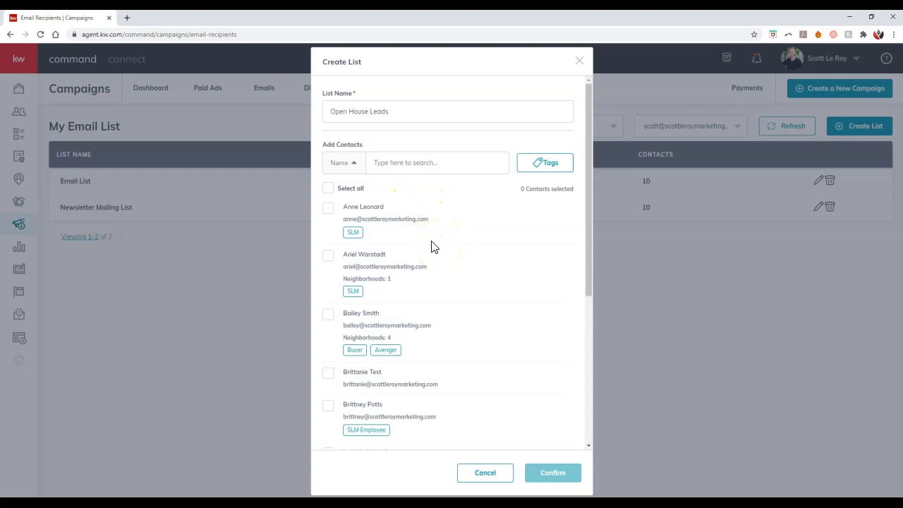
pyautogui.scroll(-3)
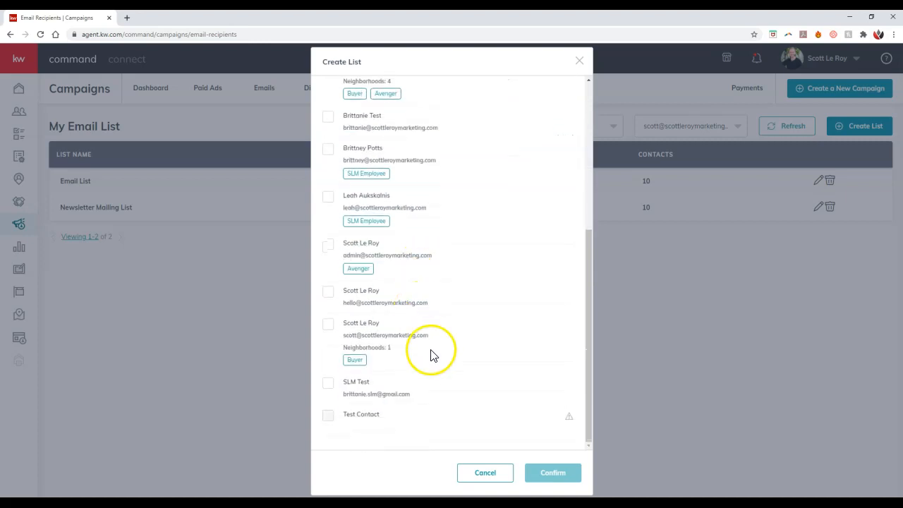
pyautogui.moveTo(445, 421)
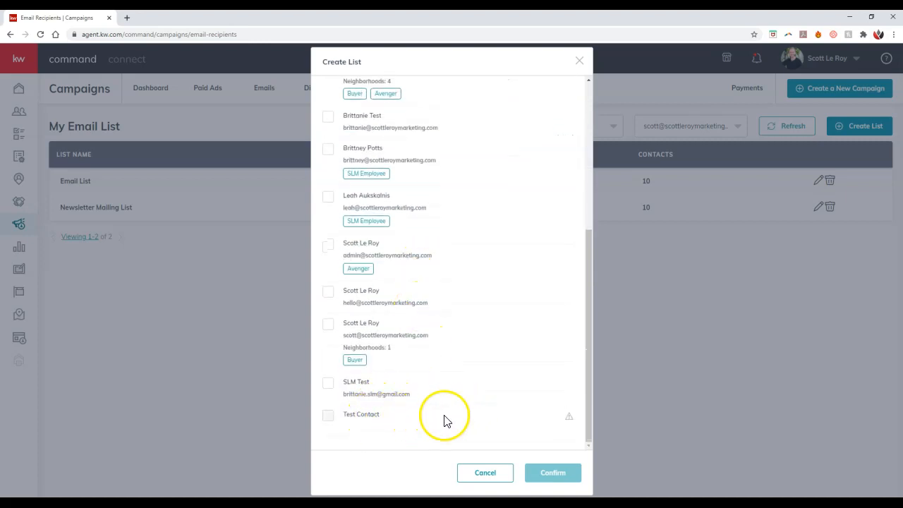
pyautogui.moveTo(359, 423)
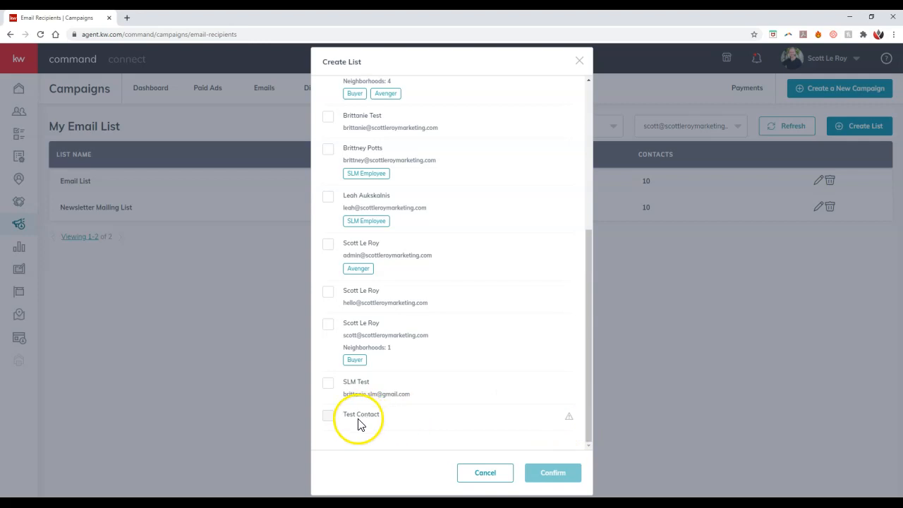
pyautogui.moveTo(570, 415)
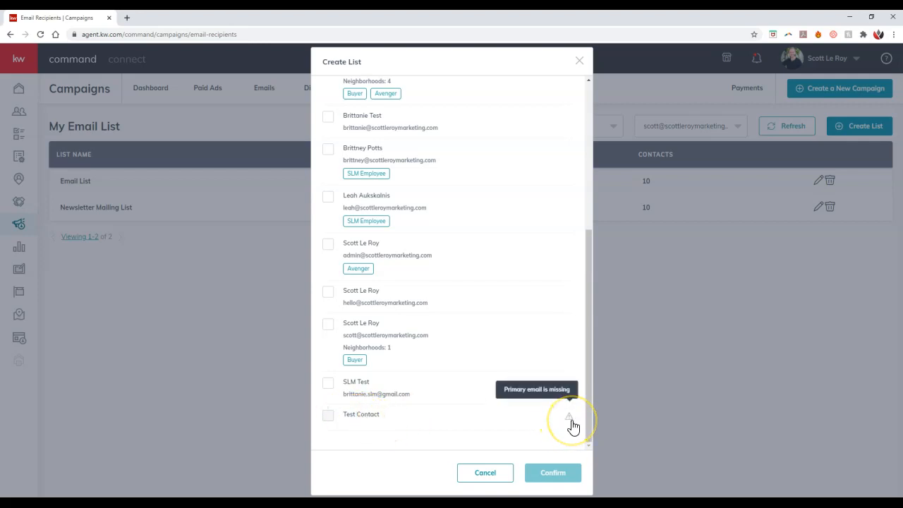
pyautogui.moveTo(426, 333)
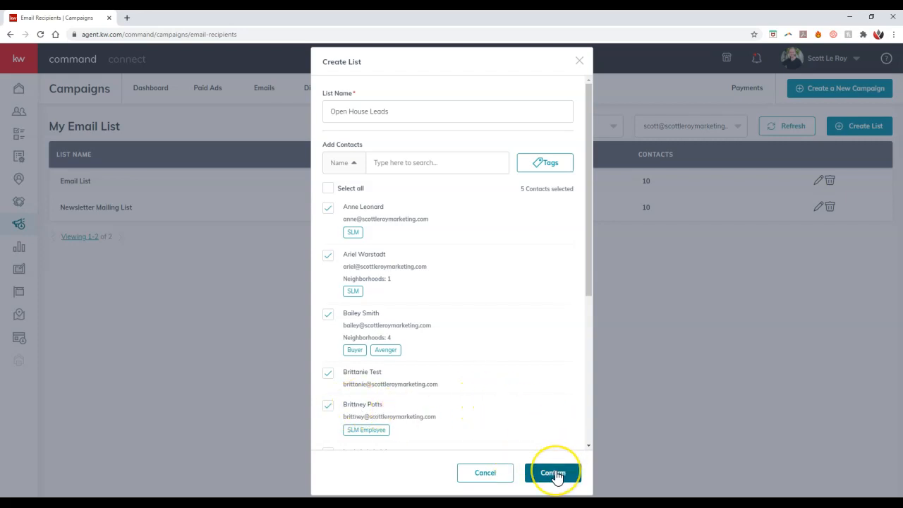
# - Confirm the list so Open House Leads appears with 5 contacts
pyautogui.click(553, 473)
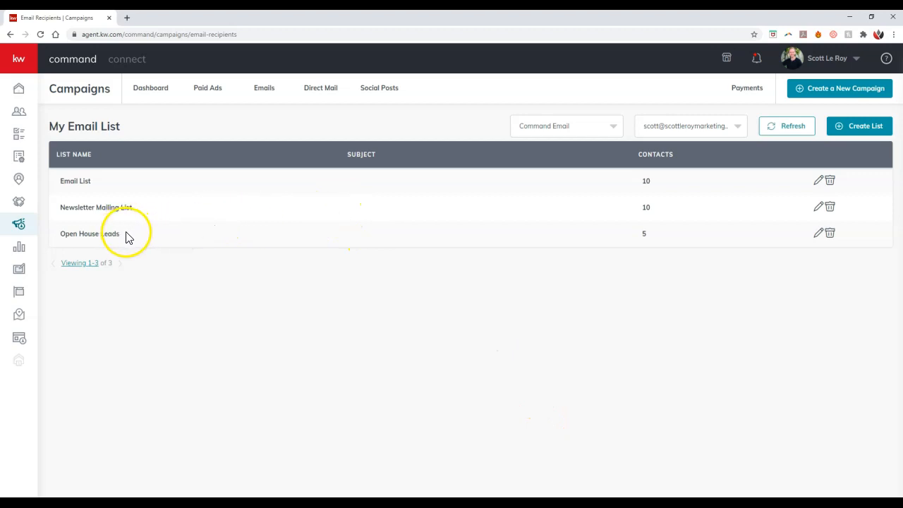
pyautogui.moveTo(210, 251)
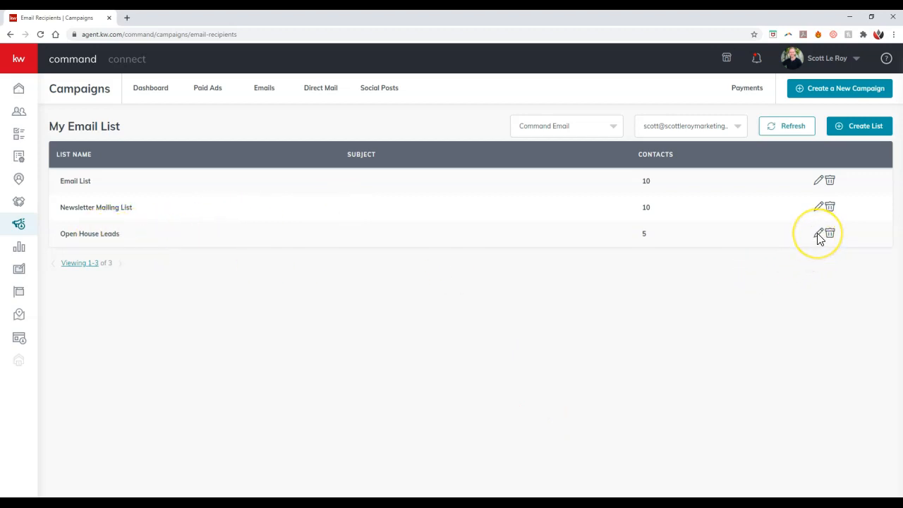
pyautogui.moveTo(832, 237)
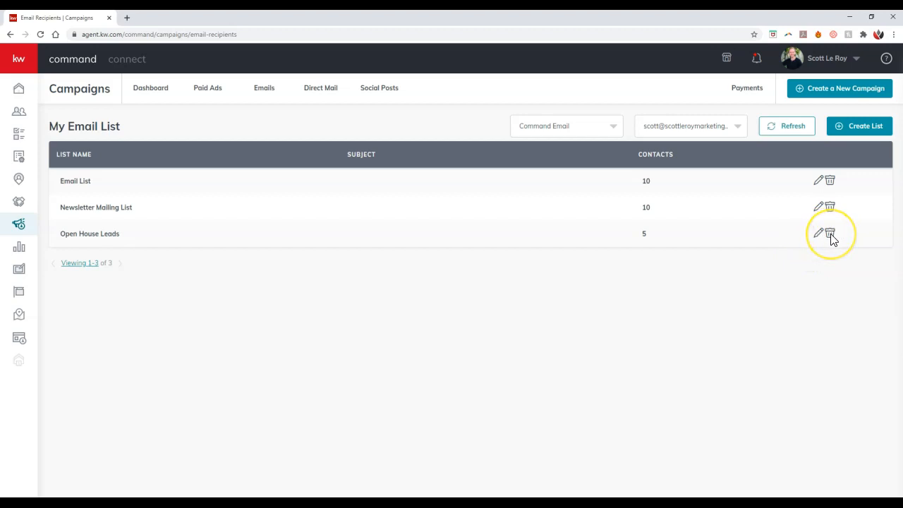
pyautogui.moveTo(831, 206)
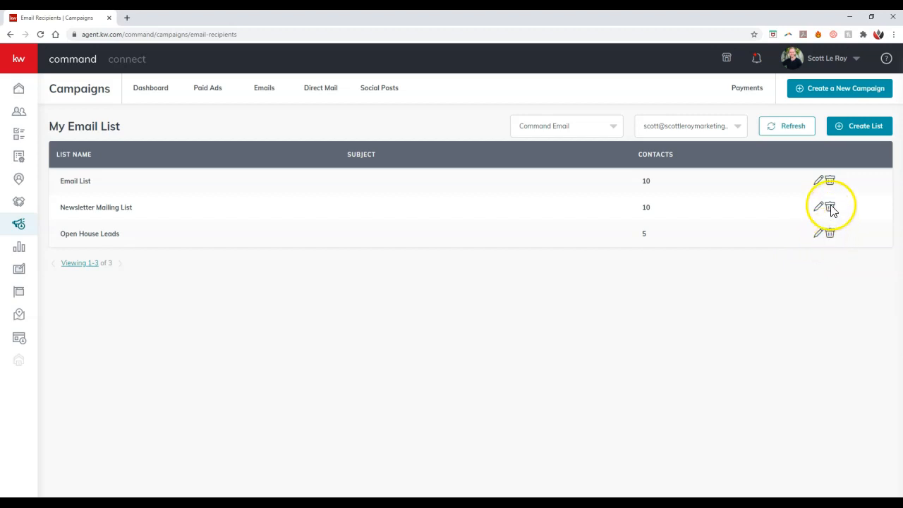
pyautogui.click(830, 206)
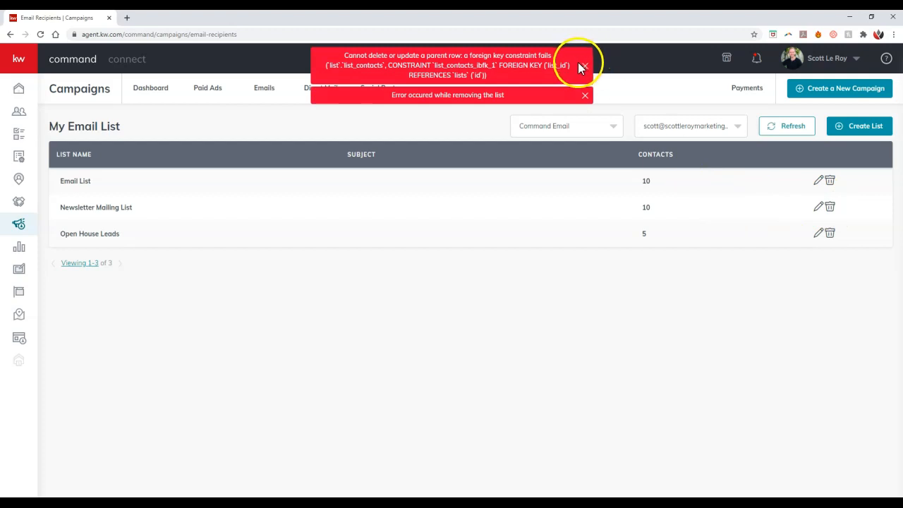
pyautogui.click(584, 66)
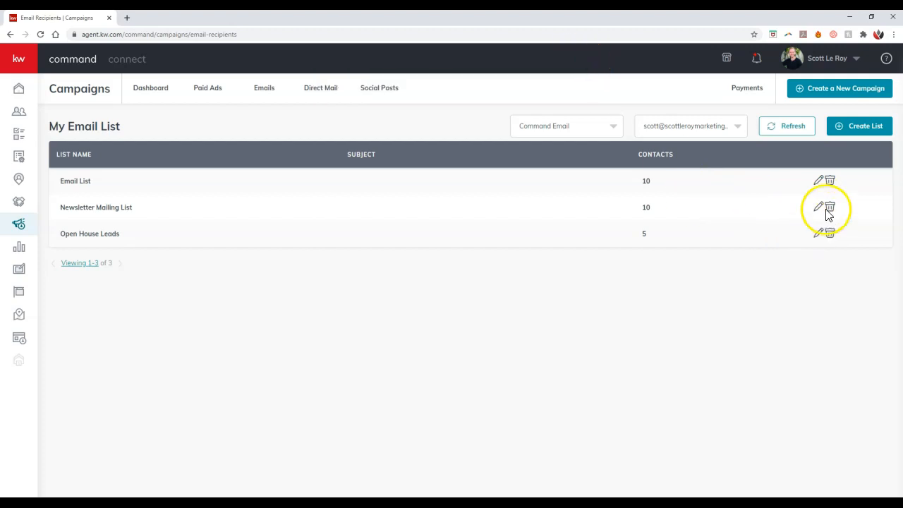
pyautogui.moveTo(801, 217)
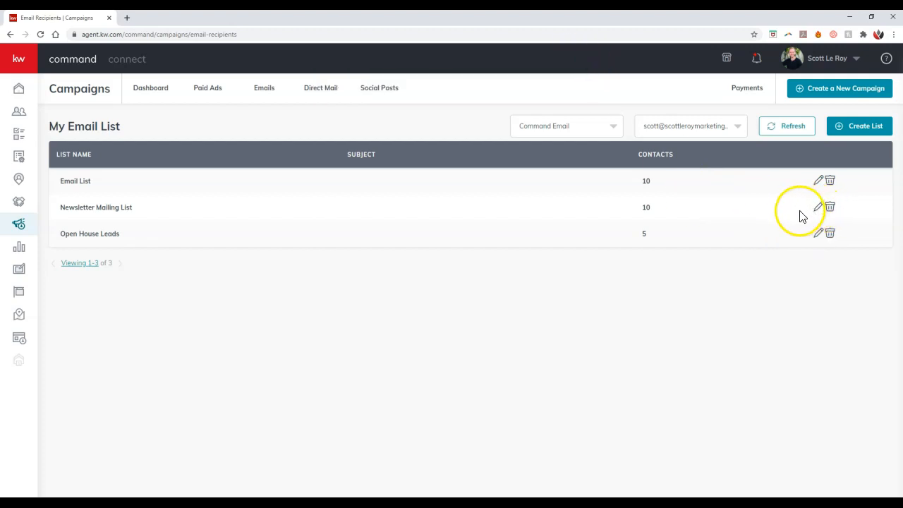
pyautogui.moveTo(543, 175)
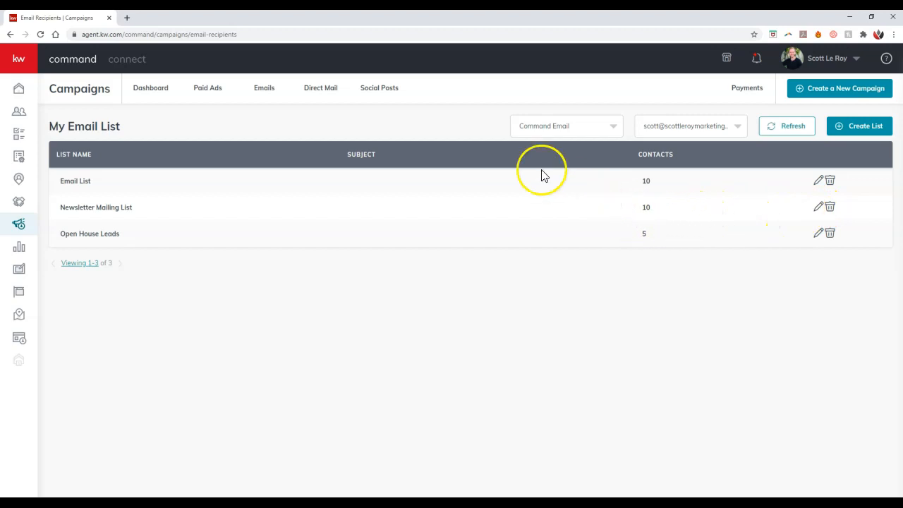
pyautogui.moveTo(826, 88)
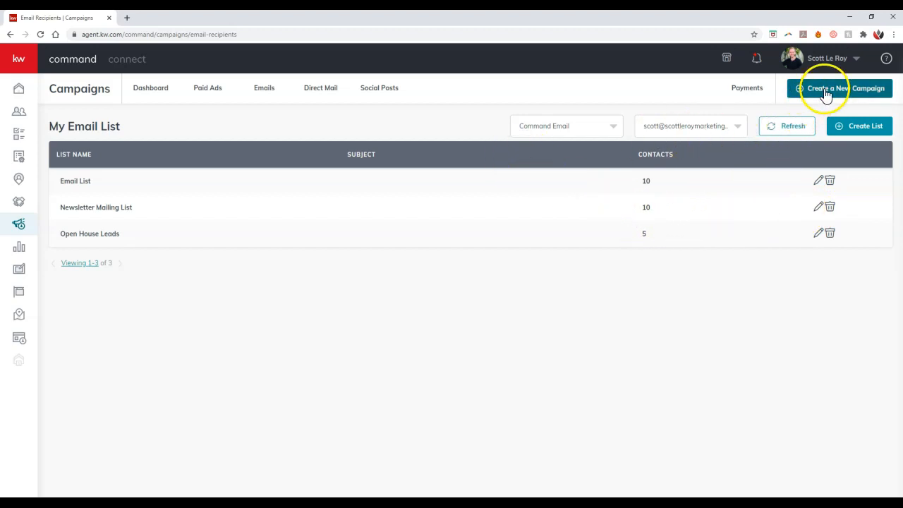
pyautogui.click(838, 87)
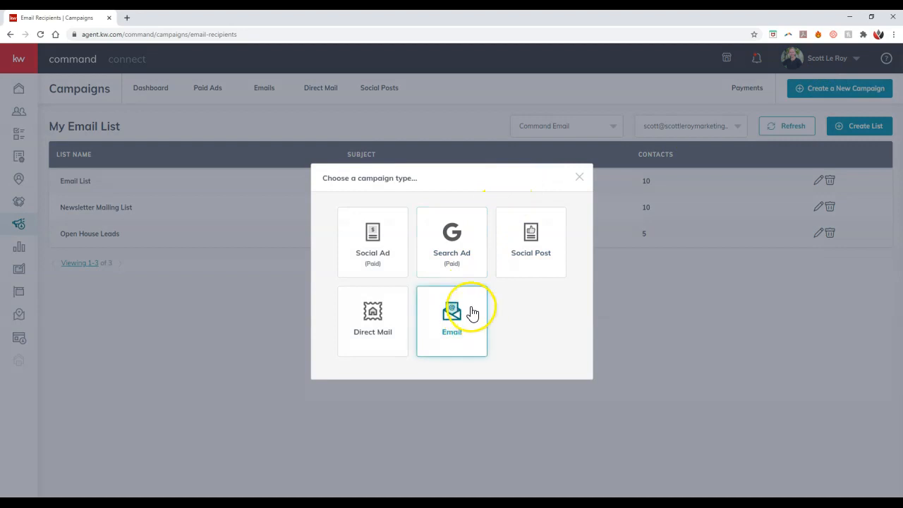
pyautogui.moveTo(83, 245)
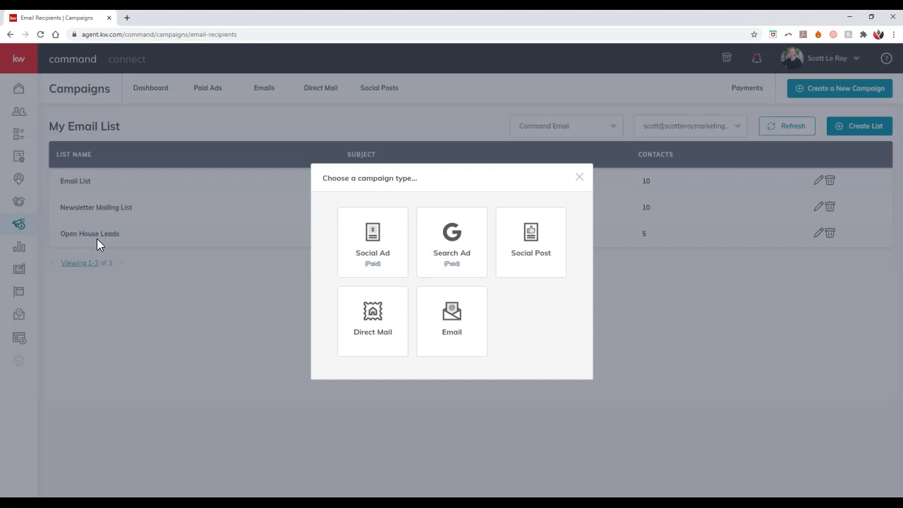
pyautogui.click(579, 177)
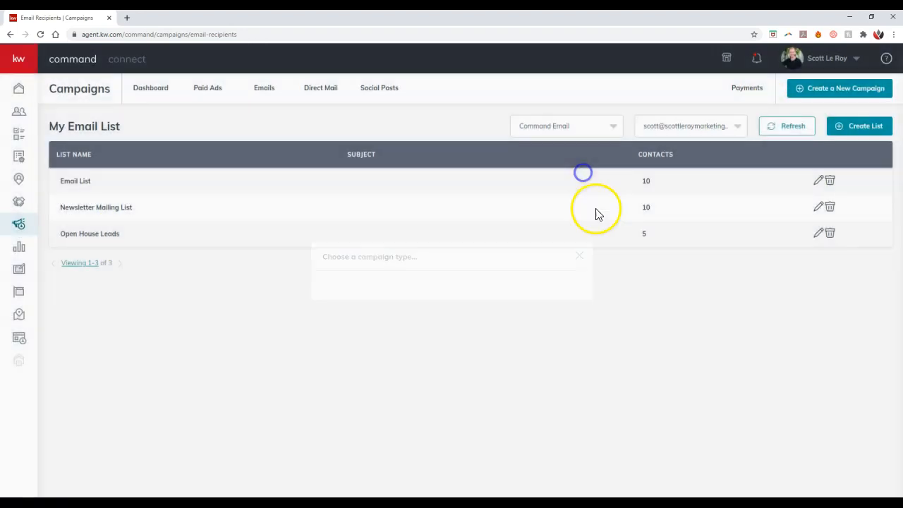
# - Show the Campaigns dashboard with connected channels and quick posts
pyautogui.click(150, 88)
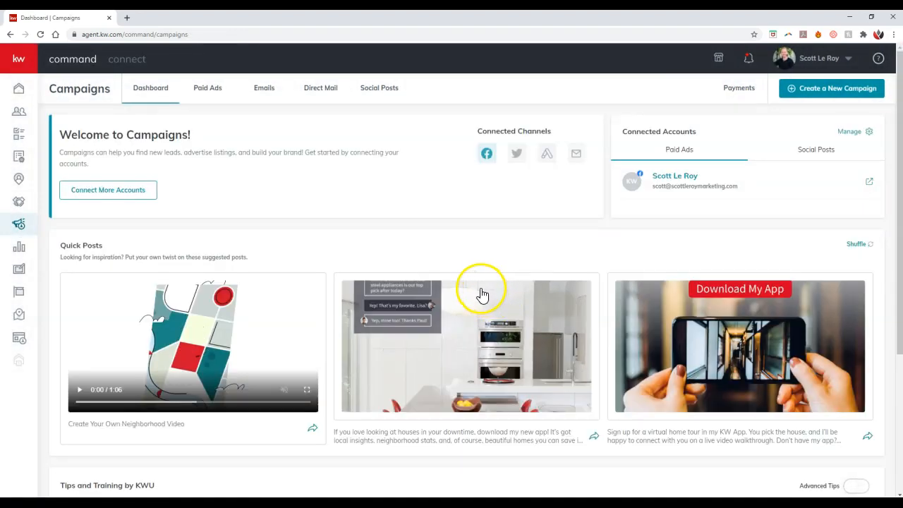
pyautogui.moveTo(480, 257)
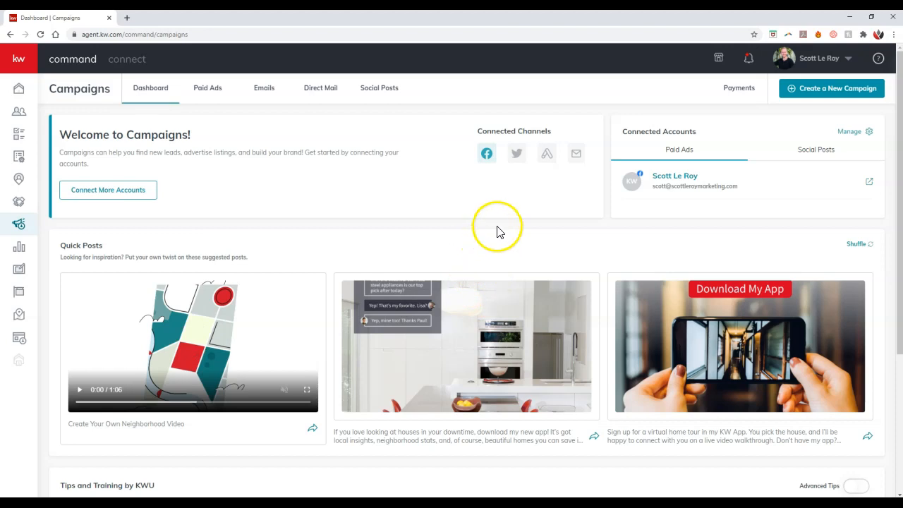
pyautogui.moveTo(500, 232)
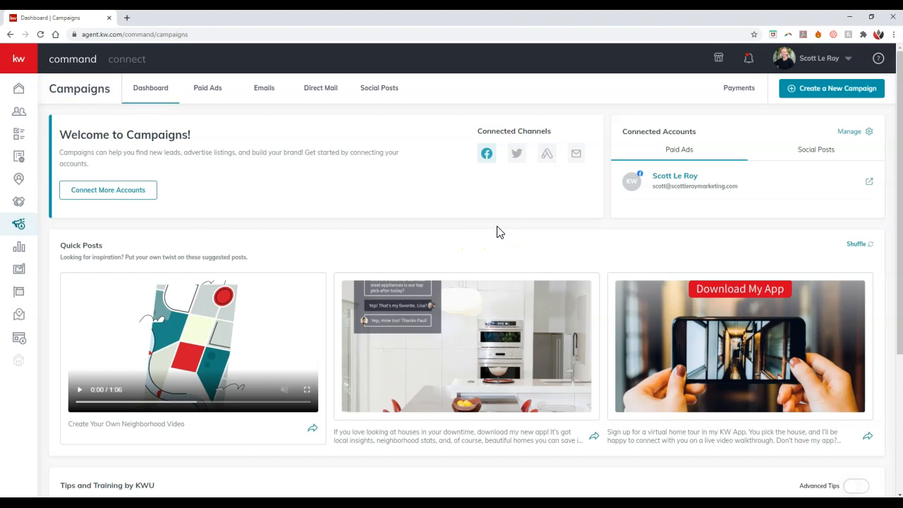